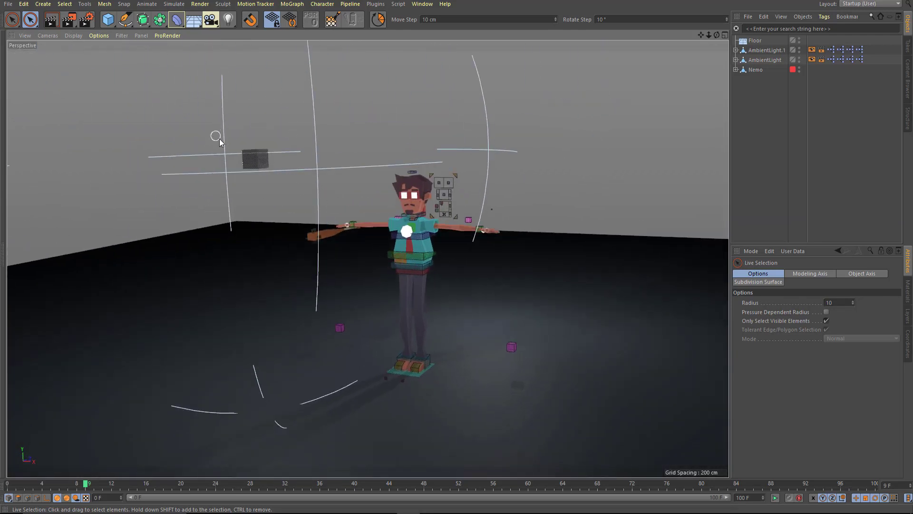
- Select the AmbientLight rig and enlarge its Illumination Size in the Light attributes
left_click(765, 59)
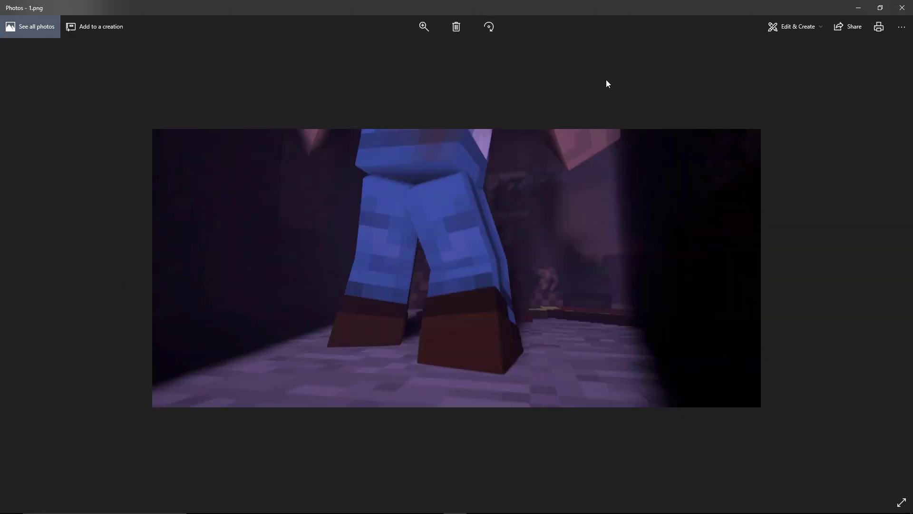
mouse_move(881, 66)
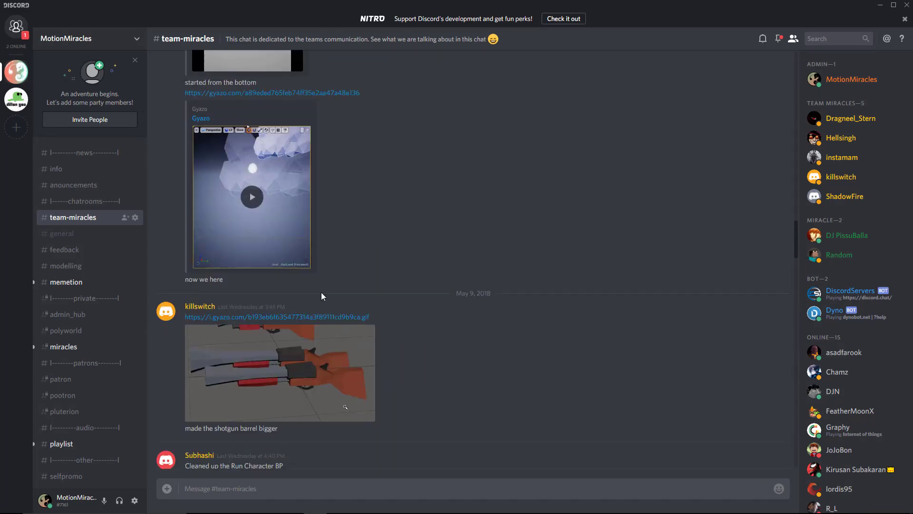
scroll("down", 3)
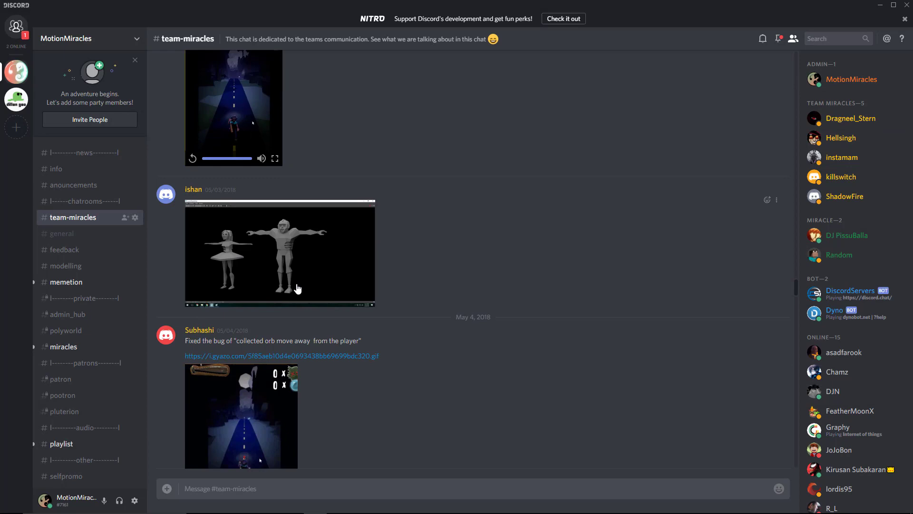
scroll("down", 3)
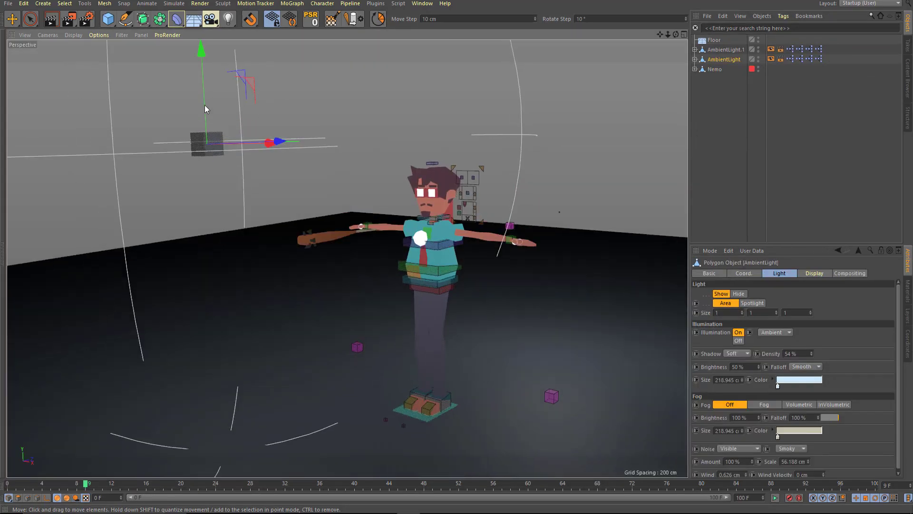
left_click(98, 35)
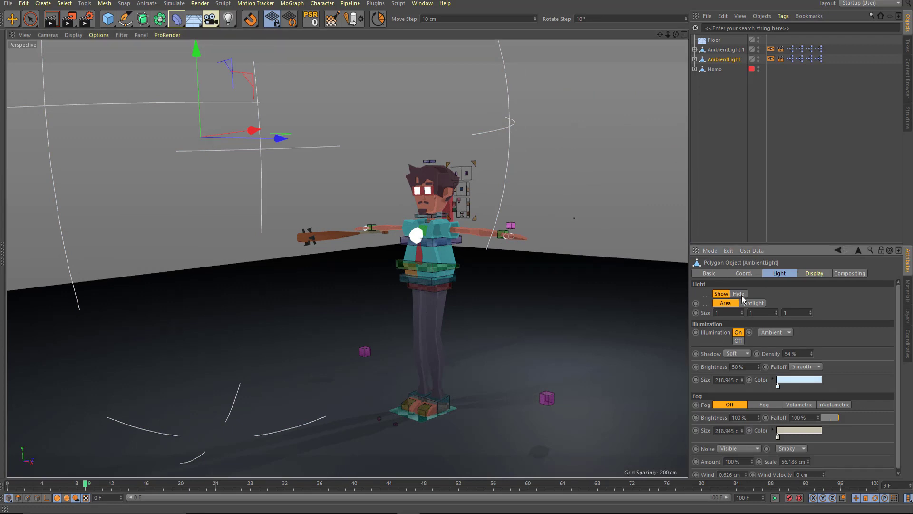
left_click(751, 303)
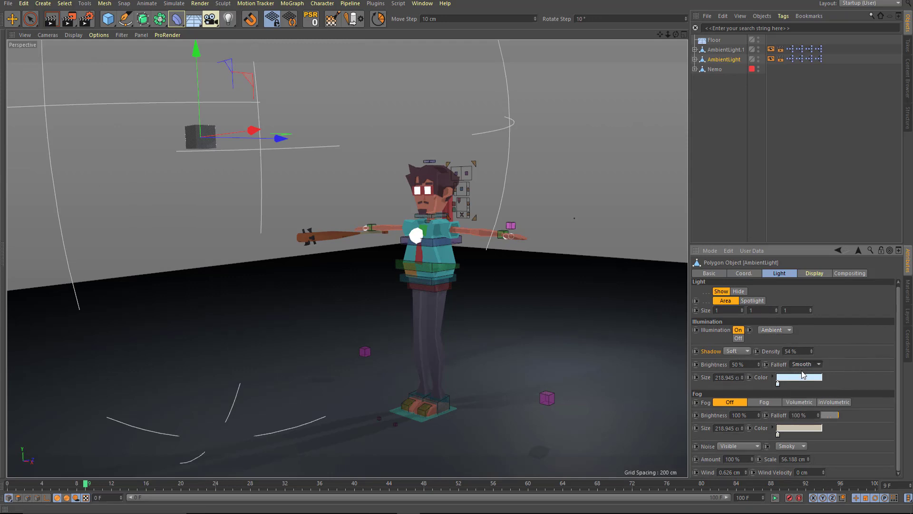
left_click(819, 364)
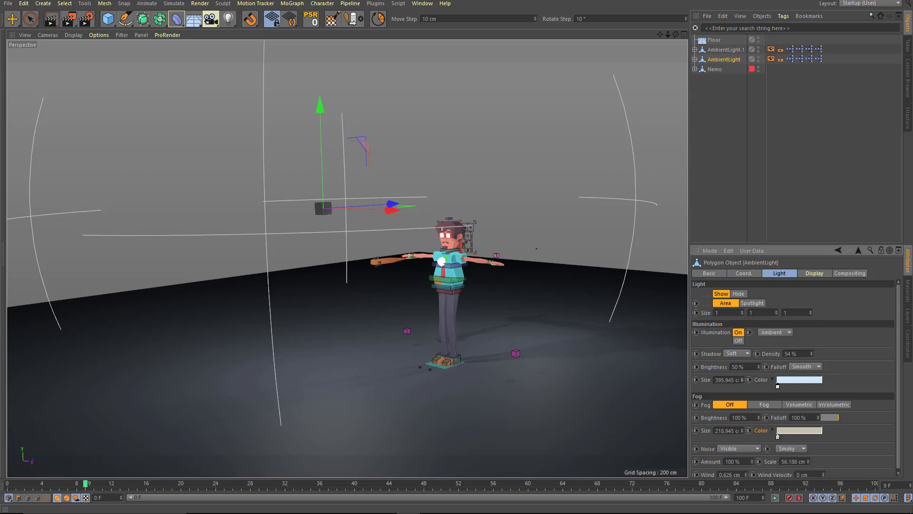
- Change the ambient light's colour to green in the Color Picker
left_click(800, 379)
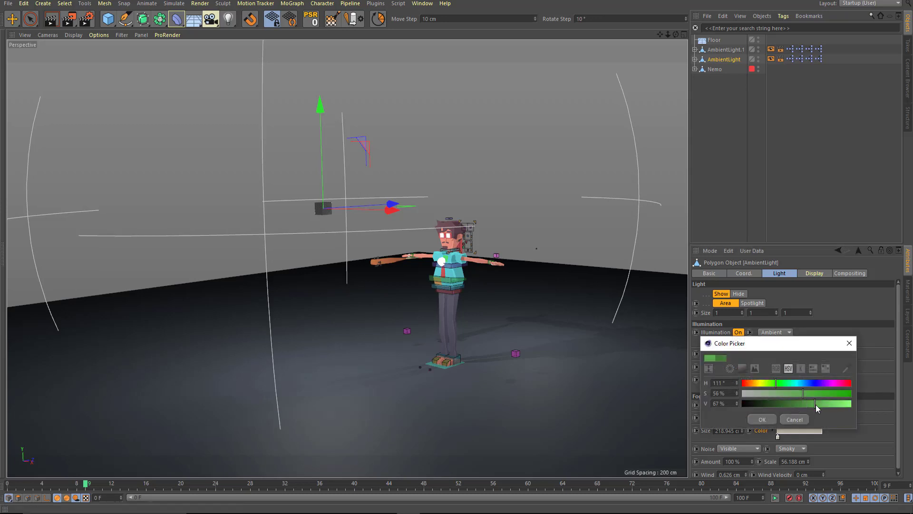
left_click(794, 420)
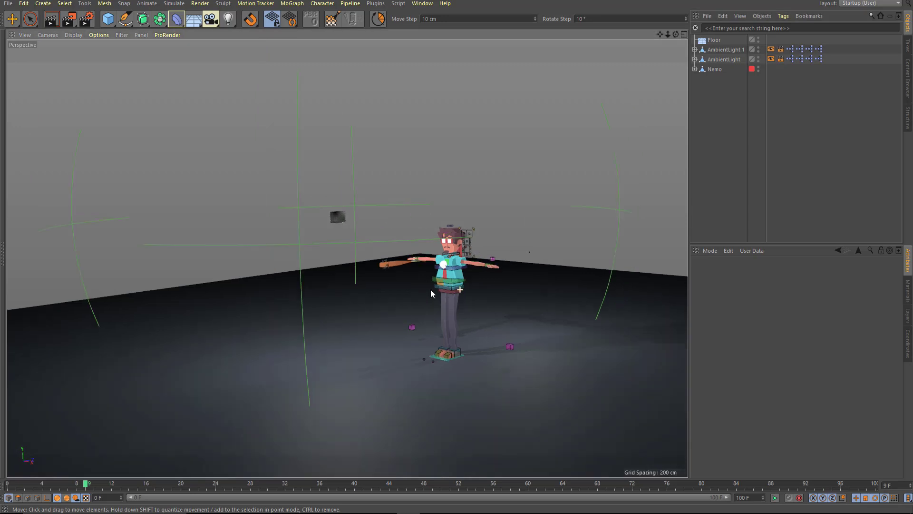
- Set the ambient light's Fog to Volumetric, enlarge the Fog Size and check the Noise dropdown
left_click(724, 59)
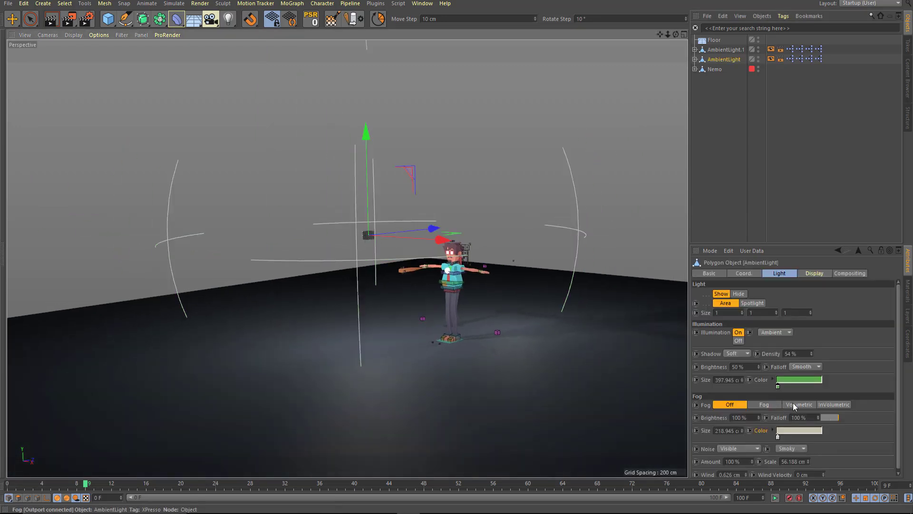
left_click(799, 404)
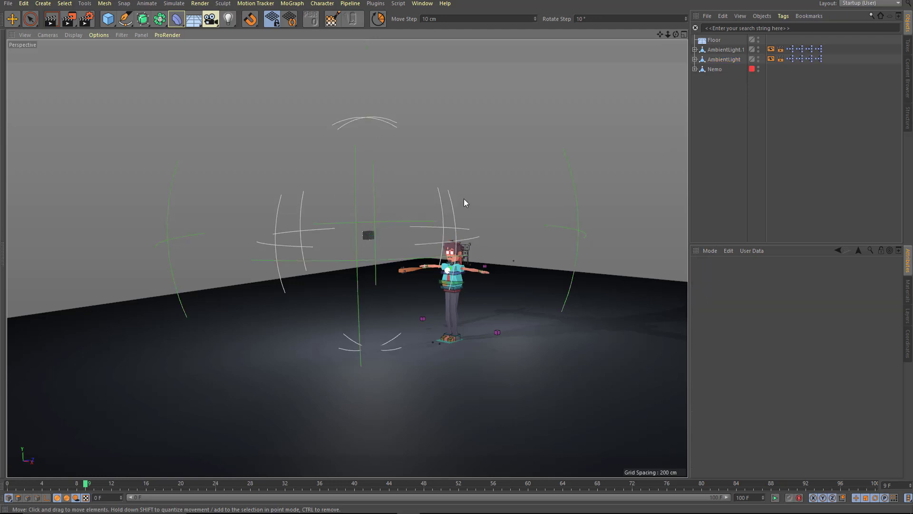
left_click(724, 59)
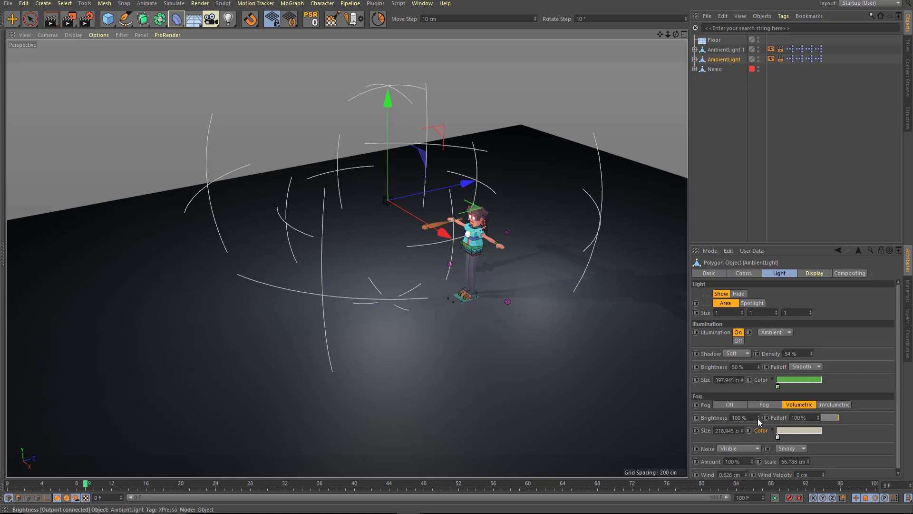
left_click_drag(740, 417, 757, 417)
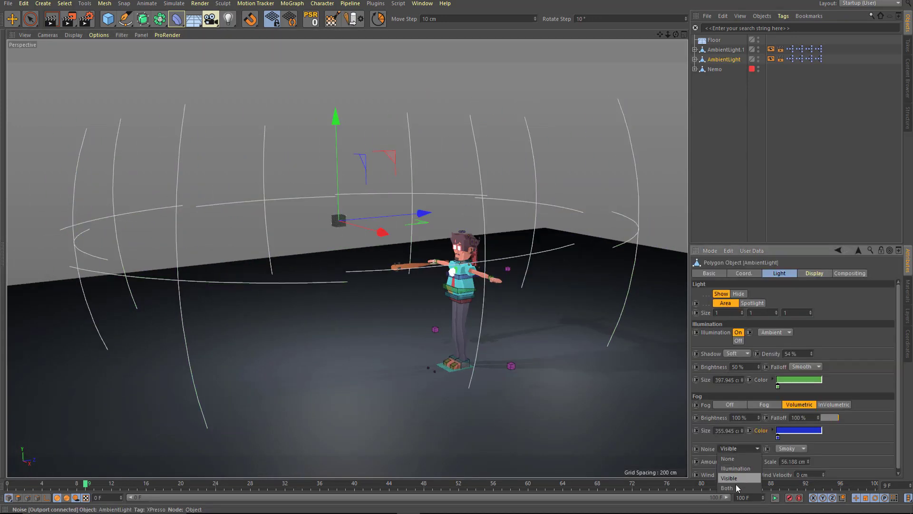
left_click(729, 478)
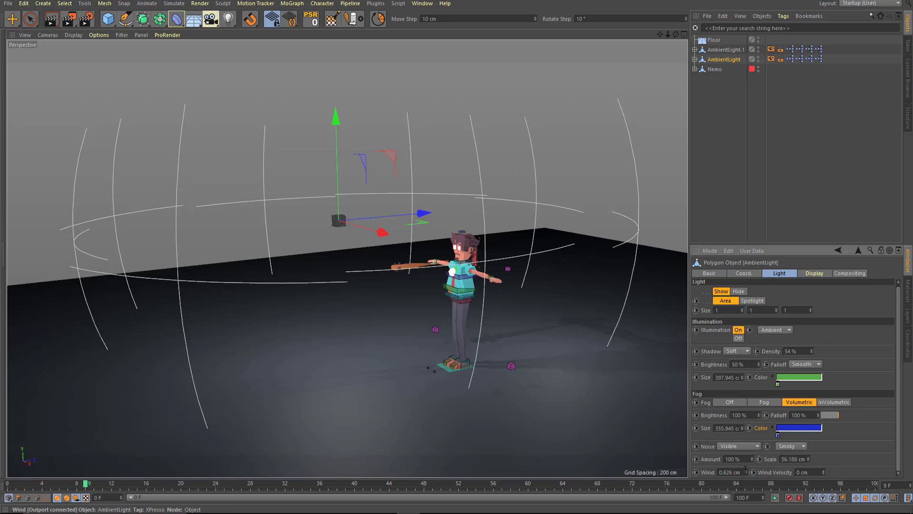
mouse_move(365, 256)
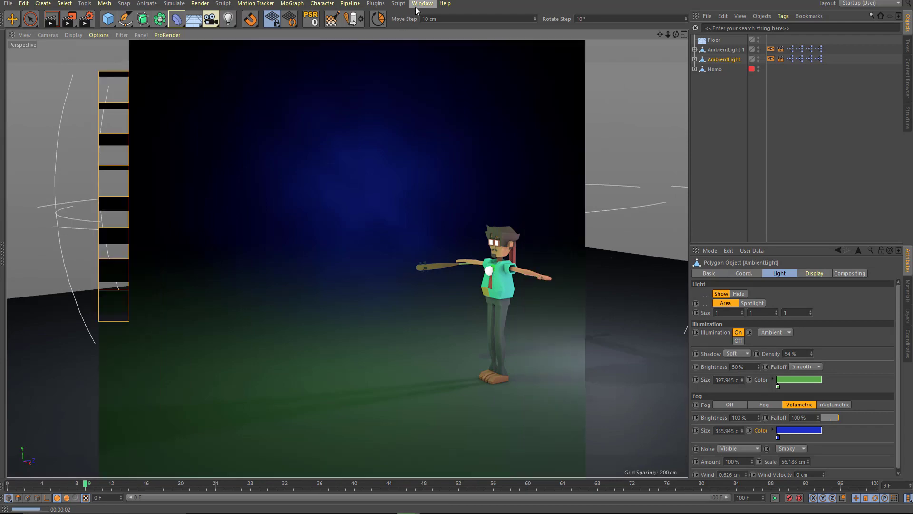
- Switch to the RoadSceneLighting.c4d project from the Window menu
left_click(423, 4)
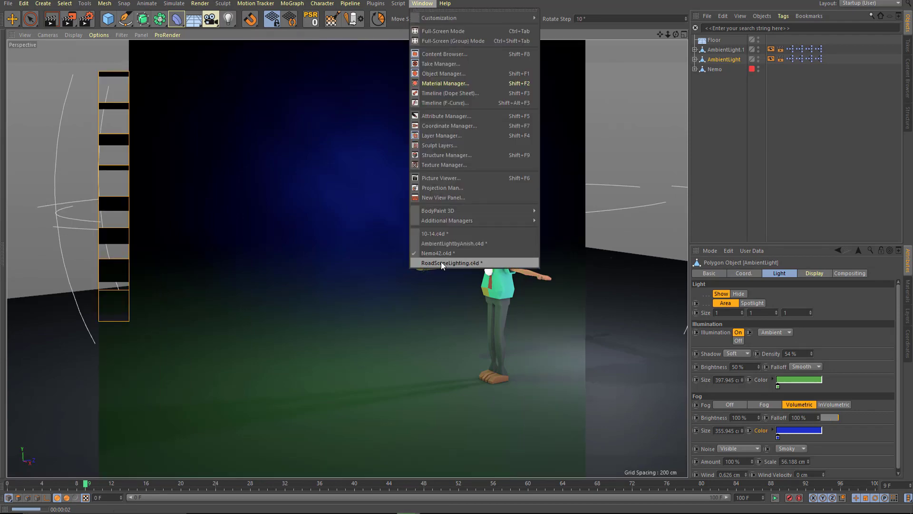
left_click(451, 263)
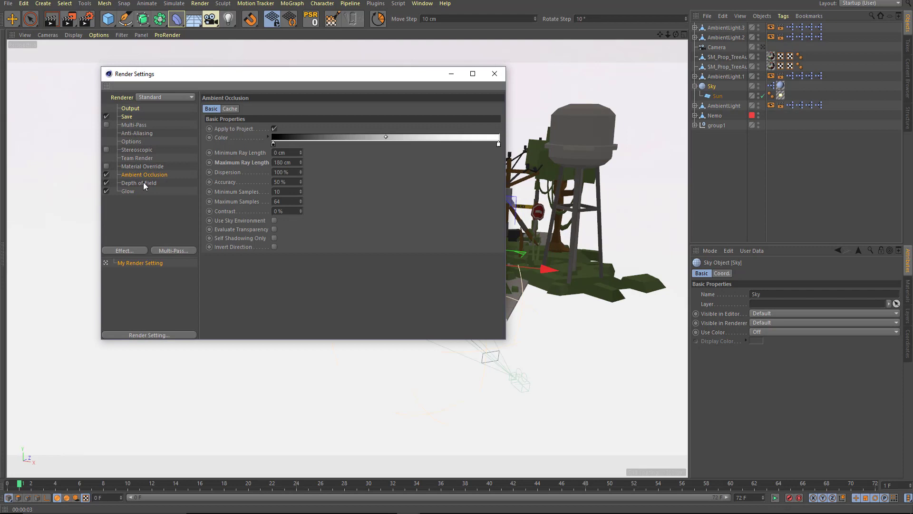
left_click(139, 183)
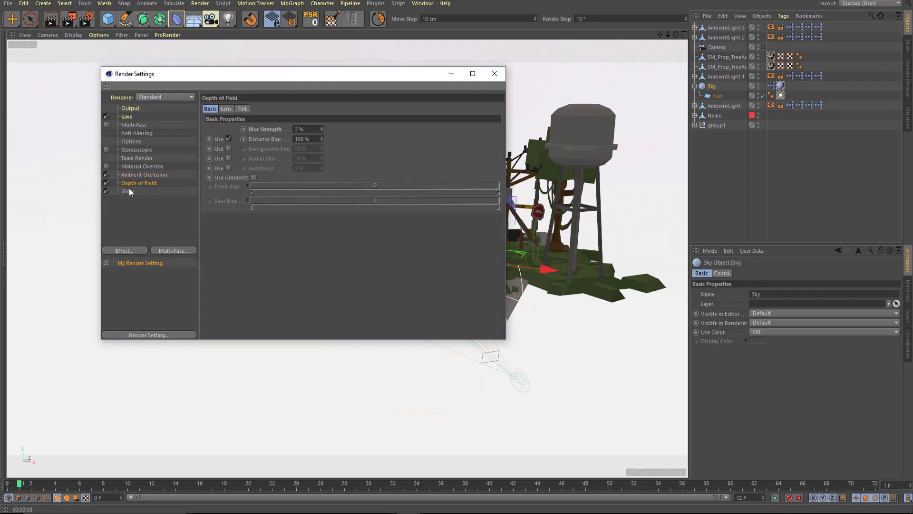
left_click(144, 174)
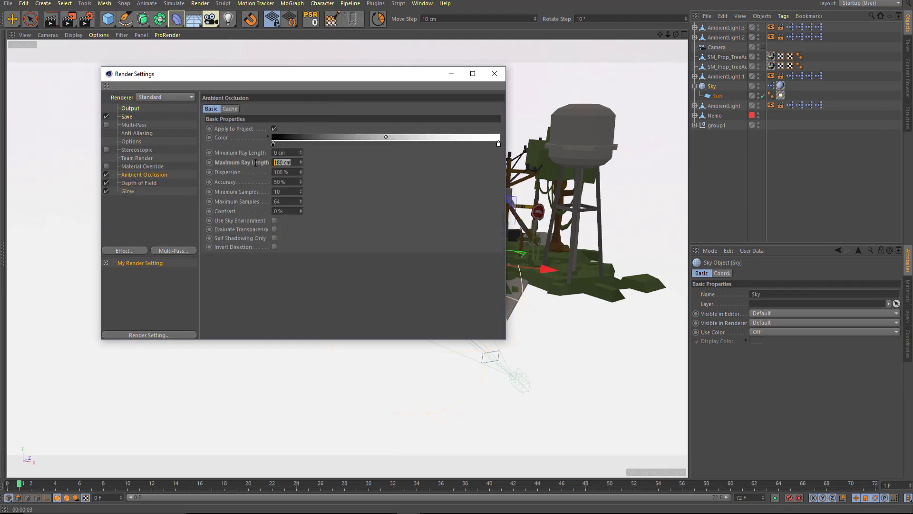
left_click(137, 133)
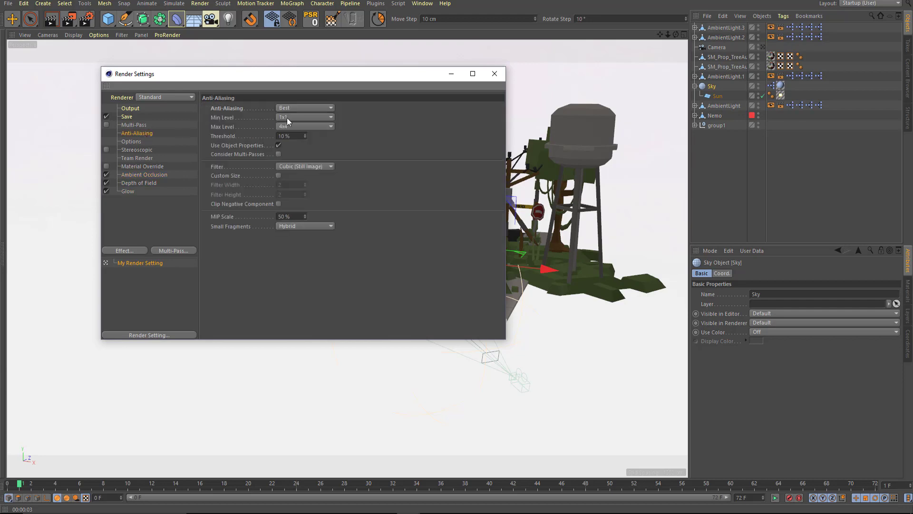
left_click(494, 73)
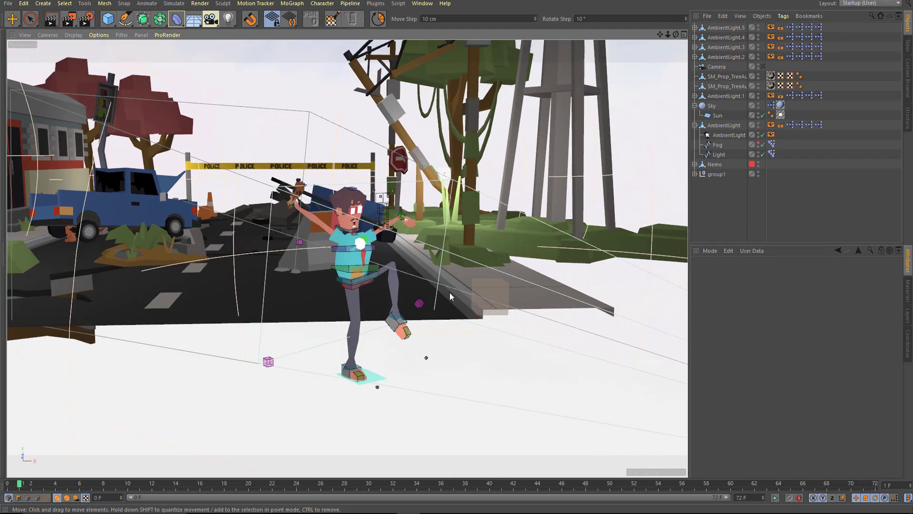
- Select a light rig element and move it about 59 cm sideways
left_click(730, 134)
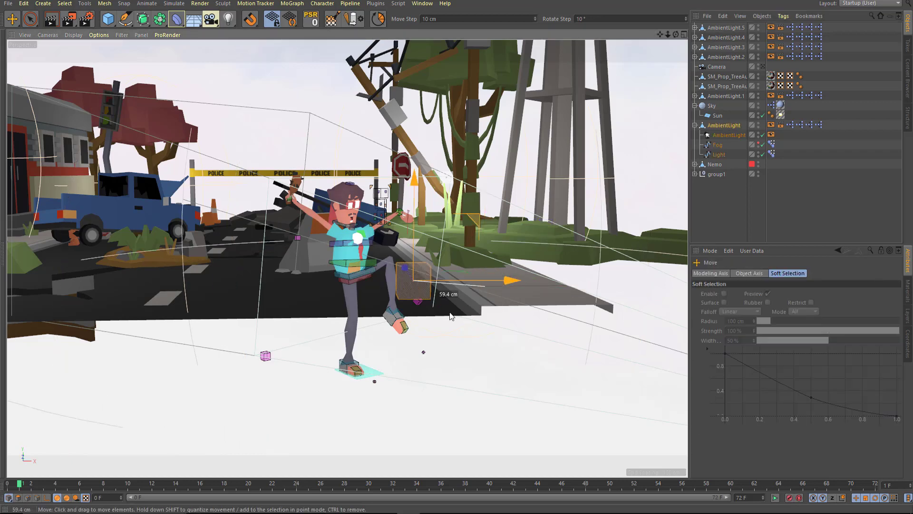
left_click_drag(450, 316, 478, 266)
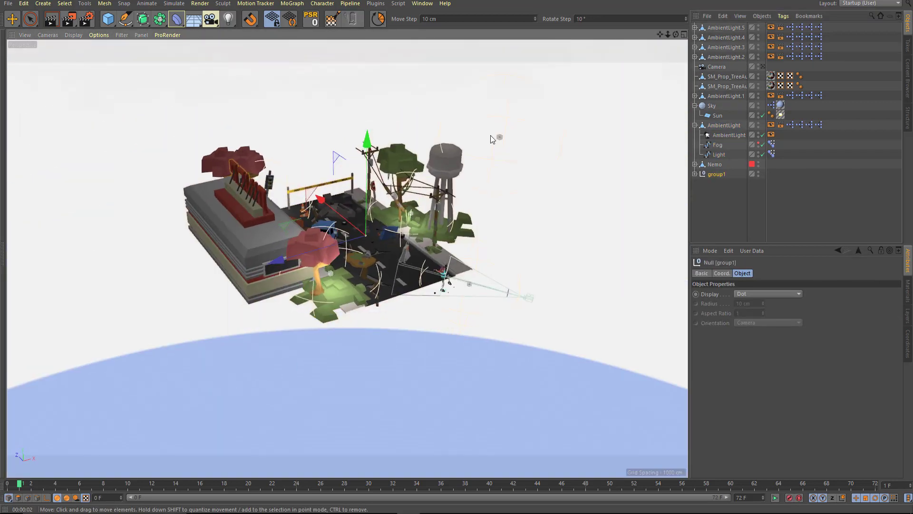
- Select AmbientLight.1 above the diner and raise Illumination Brightness from 50% to 111%
left_click(725, 96)
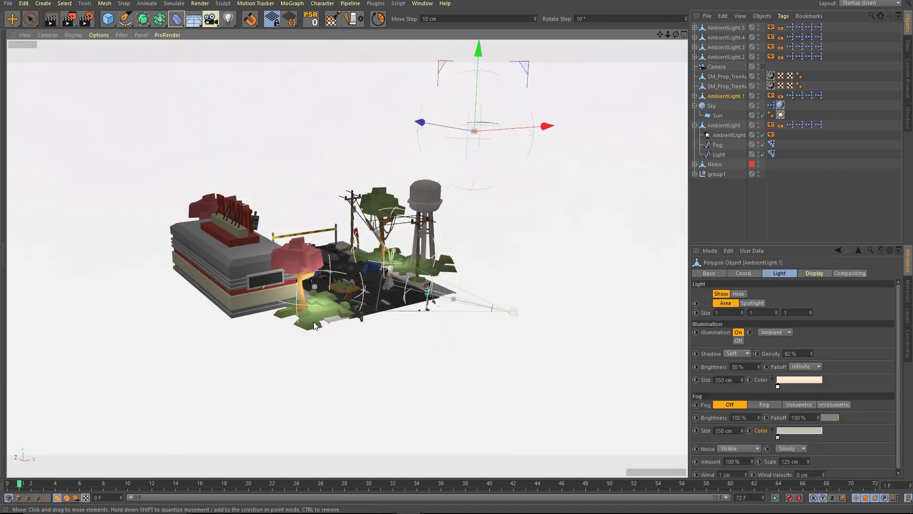
left_click(806, 366)
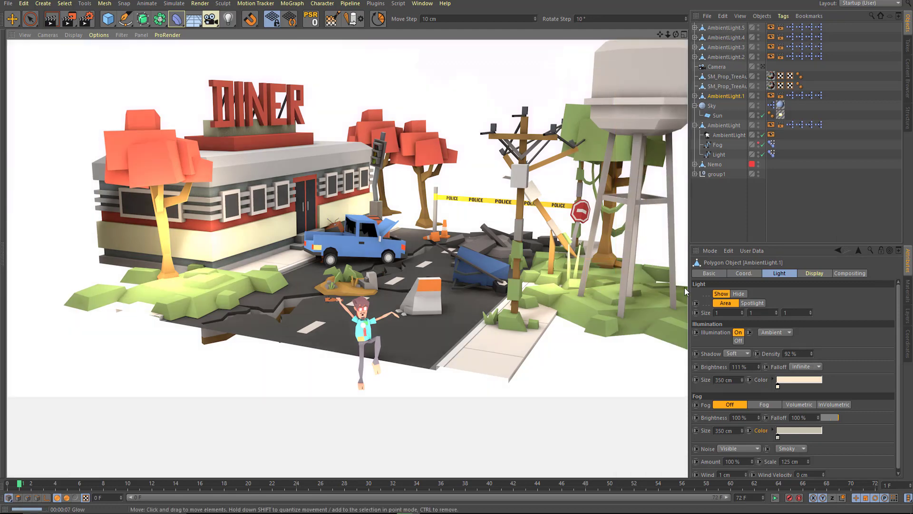
left_click(422, 4)
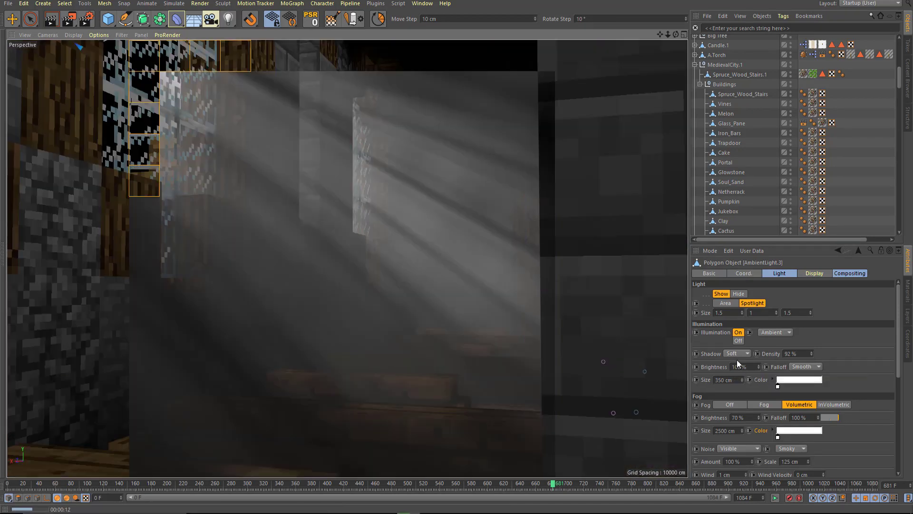
mouse_move(732, 353)
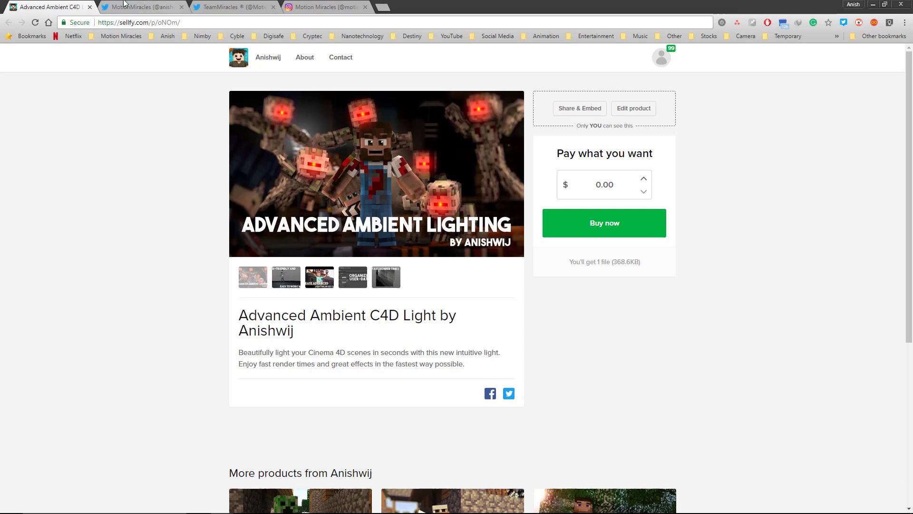
- Visit the studio's Twitter and Instagram pages, then the creator's personal Twitter profile
left_click(233, 6)
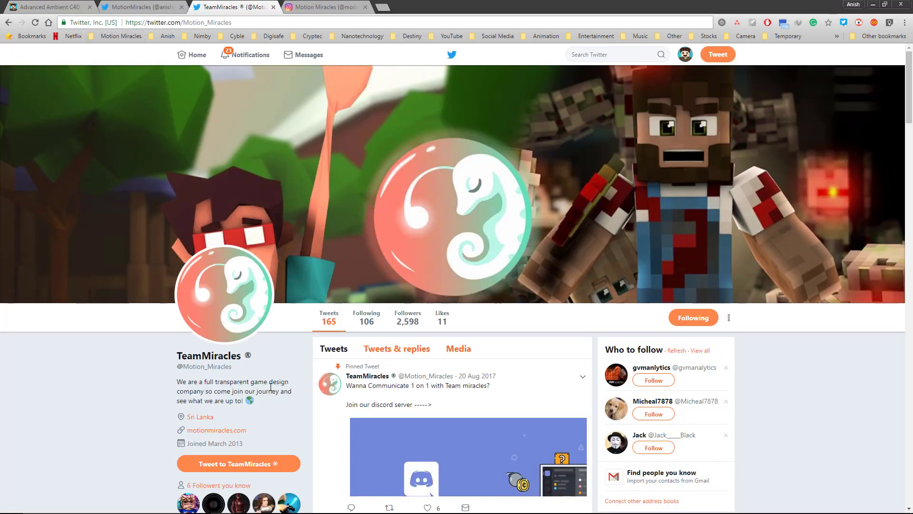
left_click(318, 7)
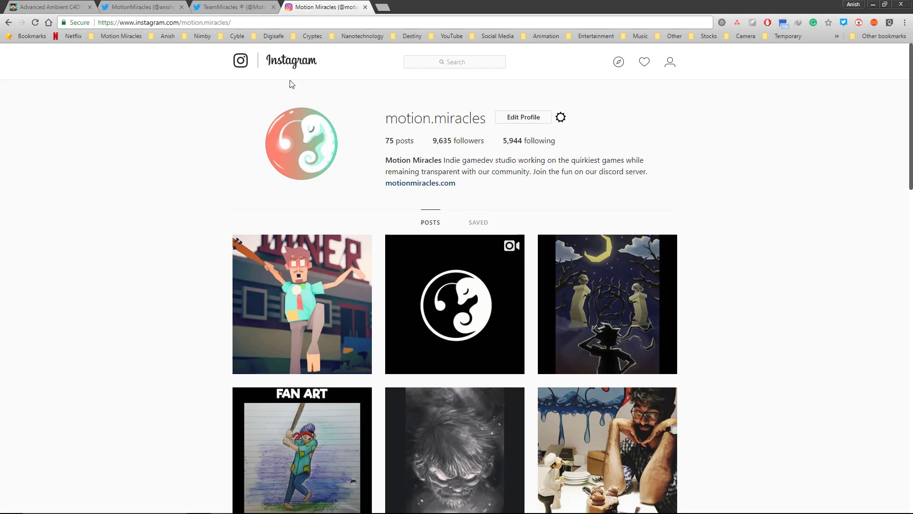
left_click(140, 7)
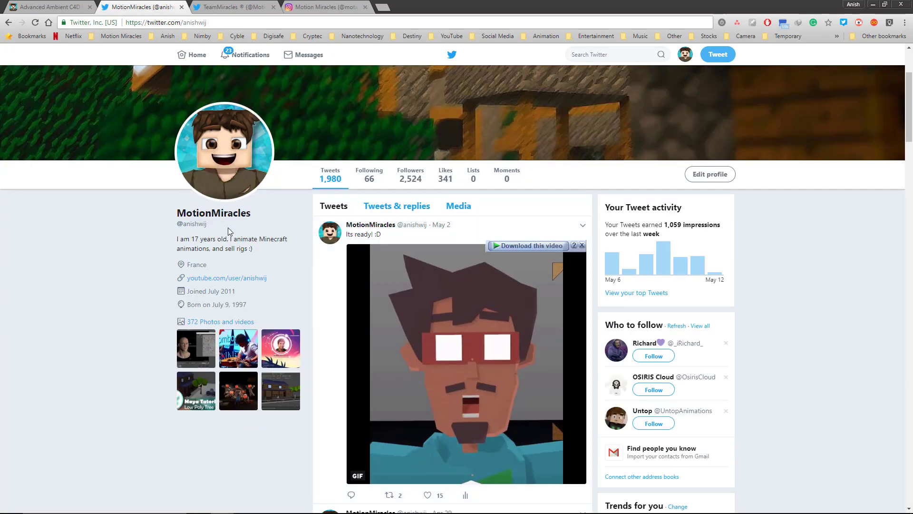